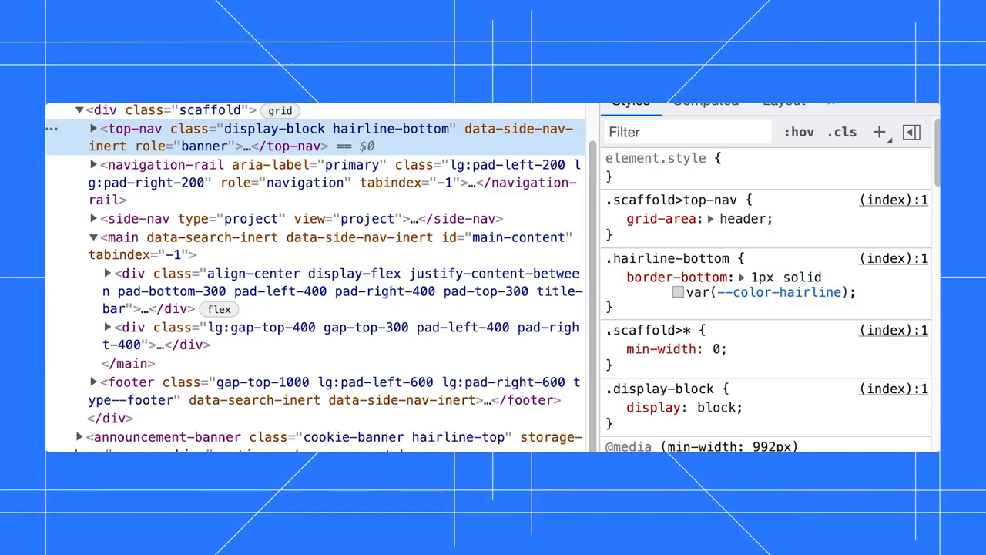
Step: Toggle the Console drawer with Escape until it shows 'checking for log messages' under Elements
key("Escape")
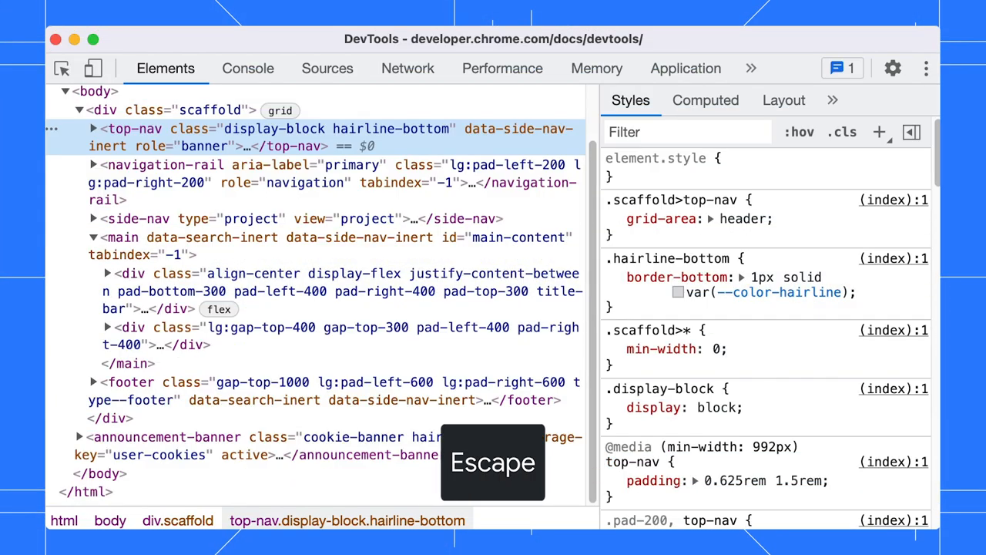
key("Escape")
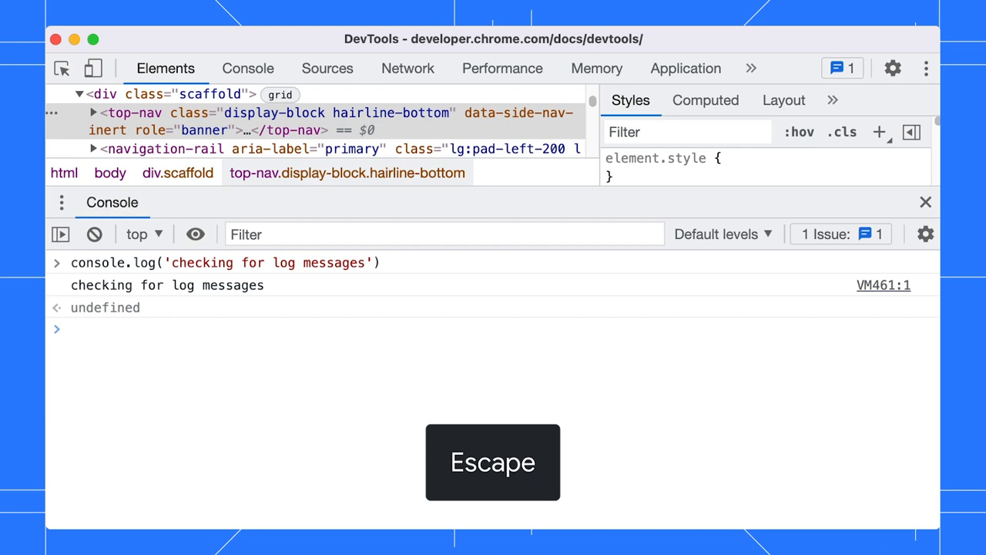
key("Escape")
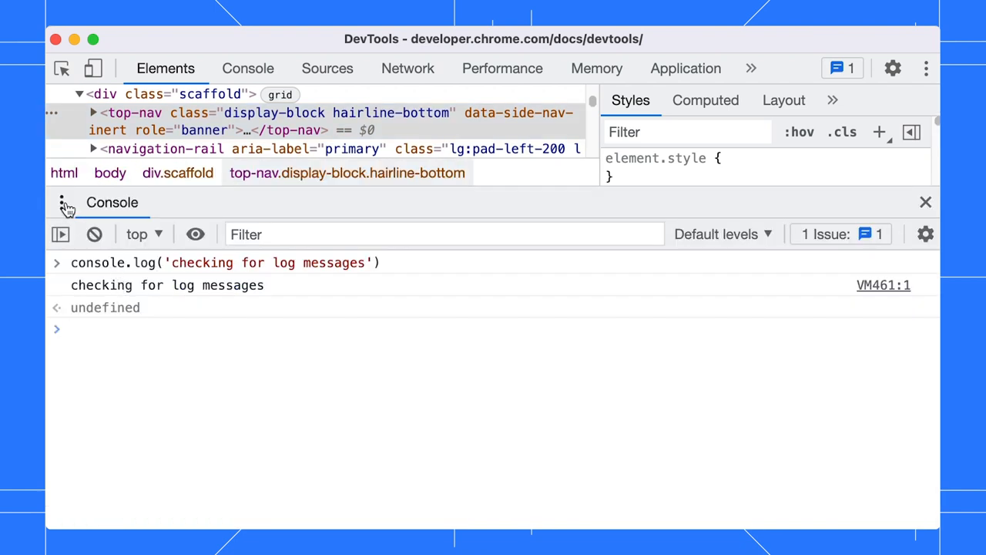
Step: Add the Sensors tool to the drawer from the More tools list
left_click(62, 202)
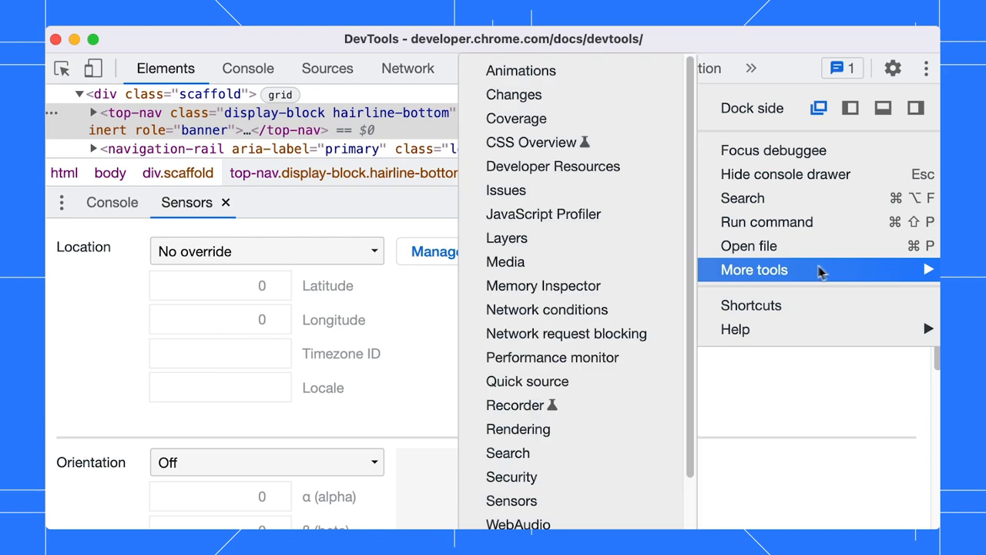
mouse_move(511, 501)
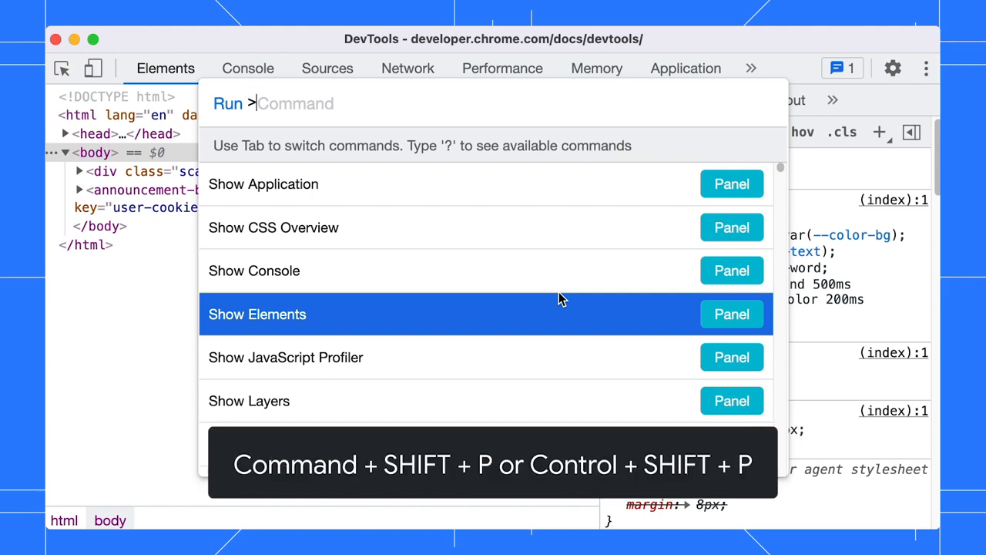
Step: Run 'dark' to switch to the dark theme, then 'css' to show the CSS Overview panel
type("dark")
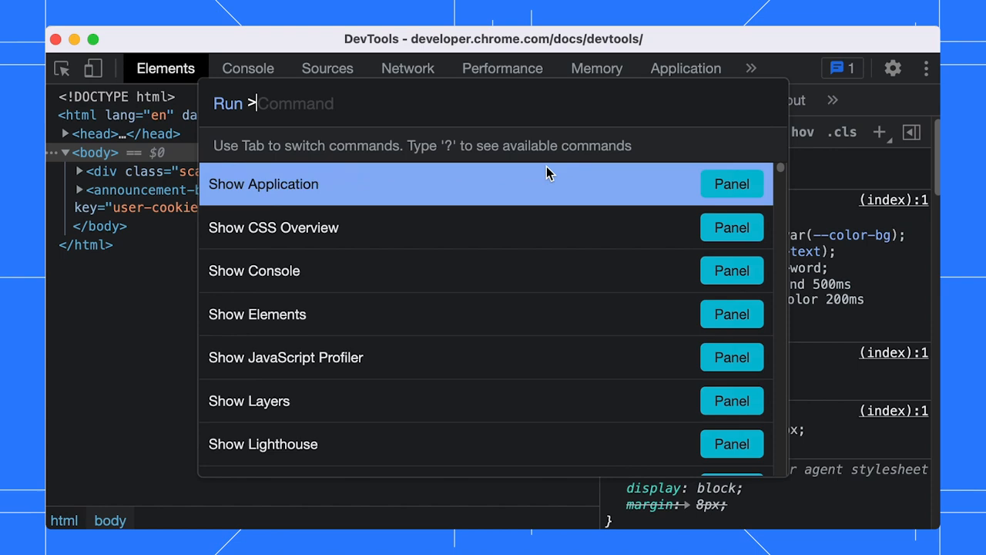
type("css")
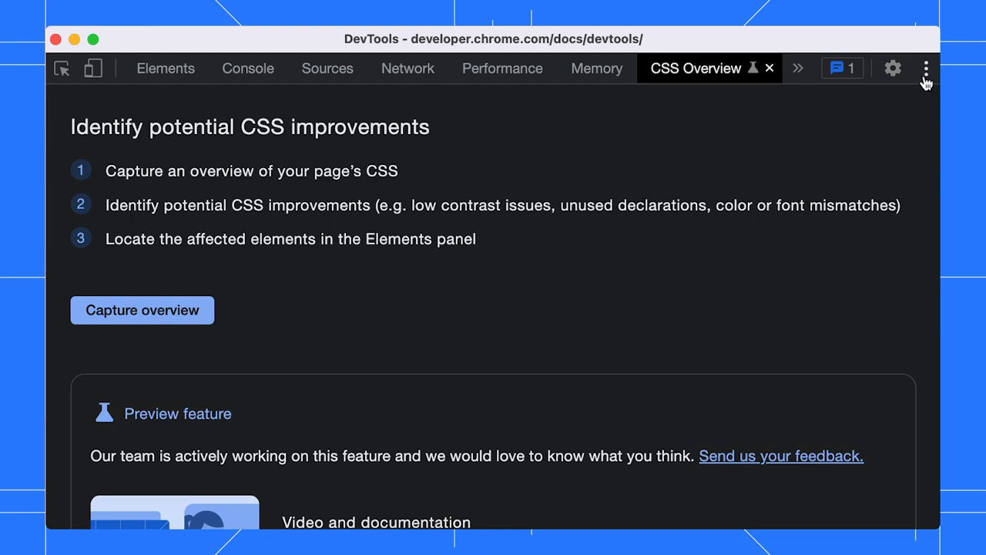
Step: Run command from the main menu to restore the light theme and add Rendering to the drawer
left_click(924, 68)
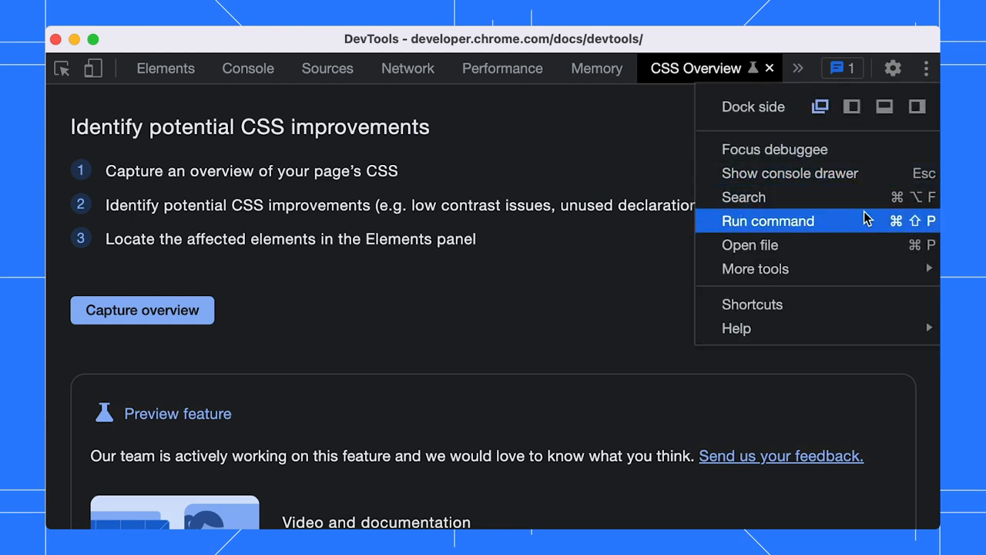
left_click(767, 222)
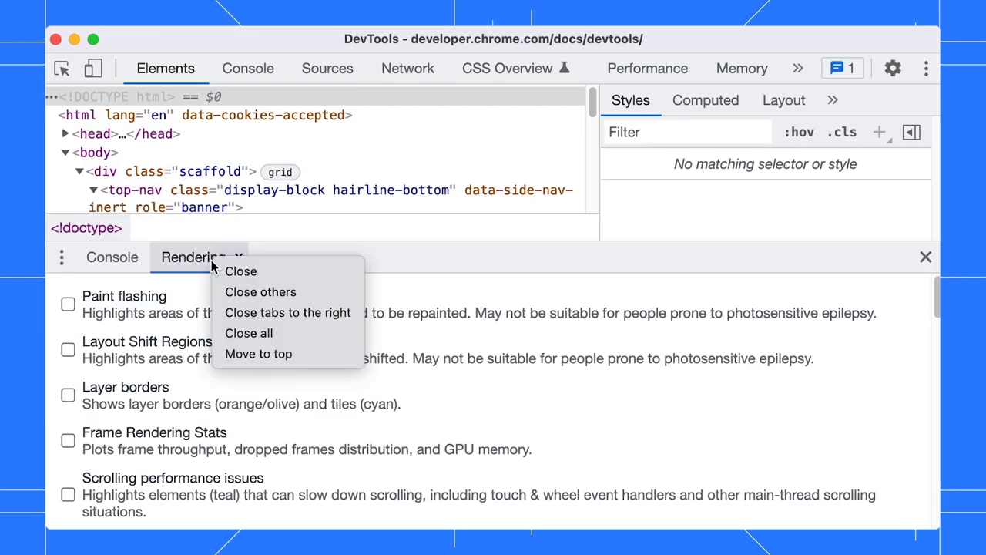
Step: Move Rendering to the main tabs beside Elements and send CSS Overview down to the drawer
left_click(259, 353)
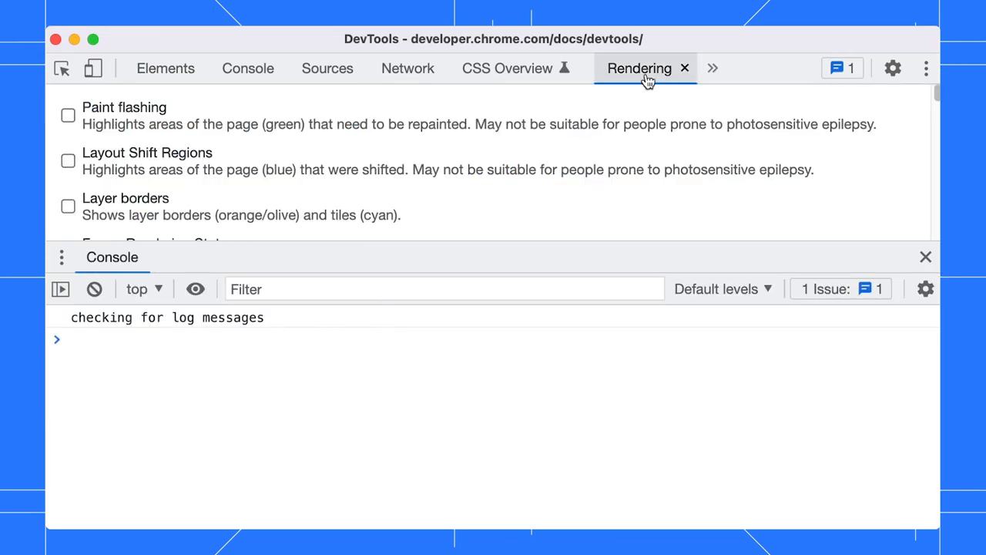
left_click(924, 256)
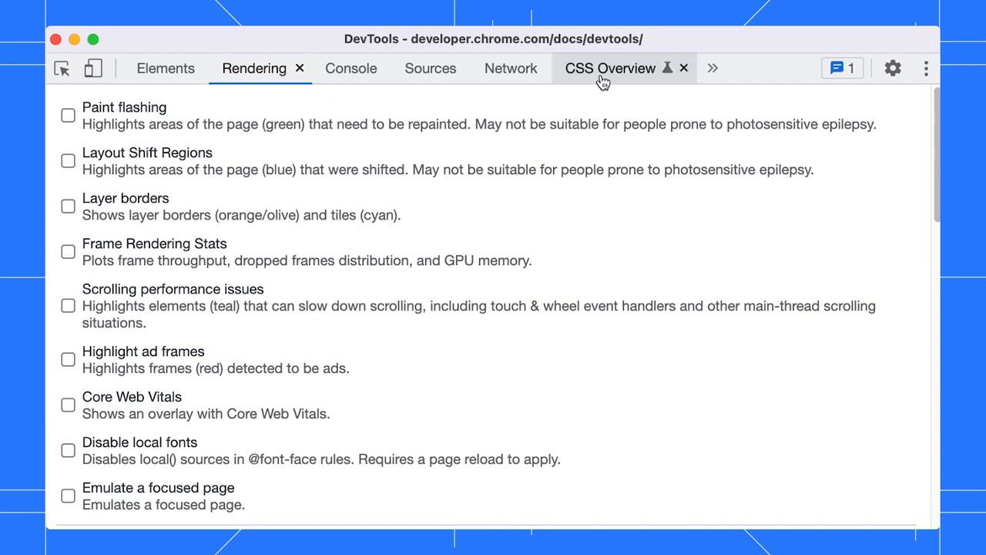
left_click(611, 68)
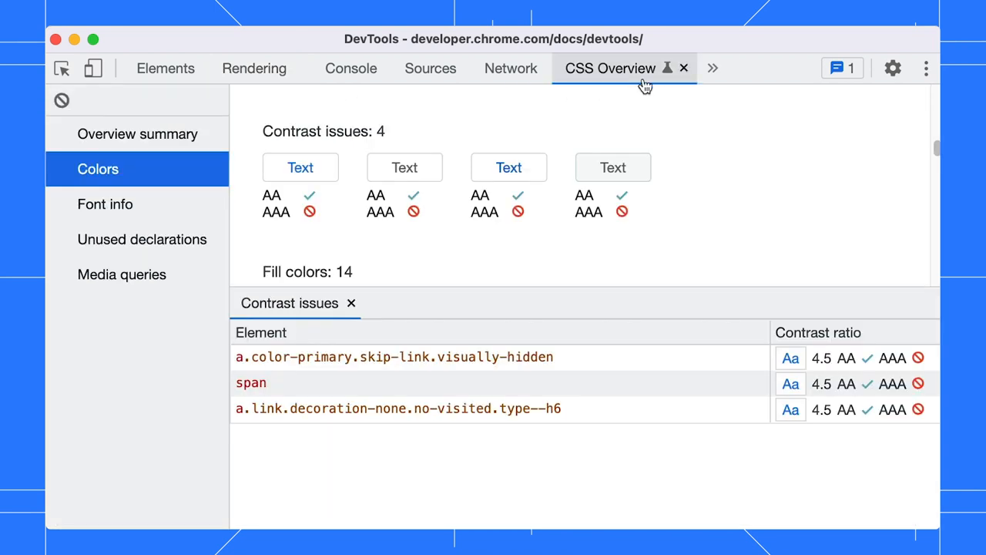
left_click(165, 67)
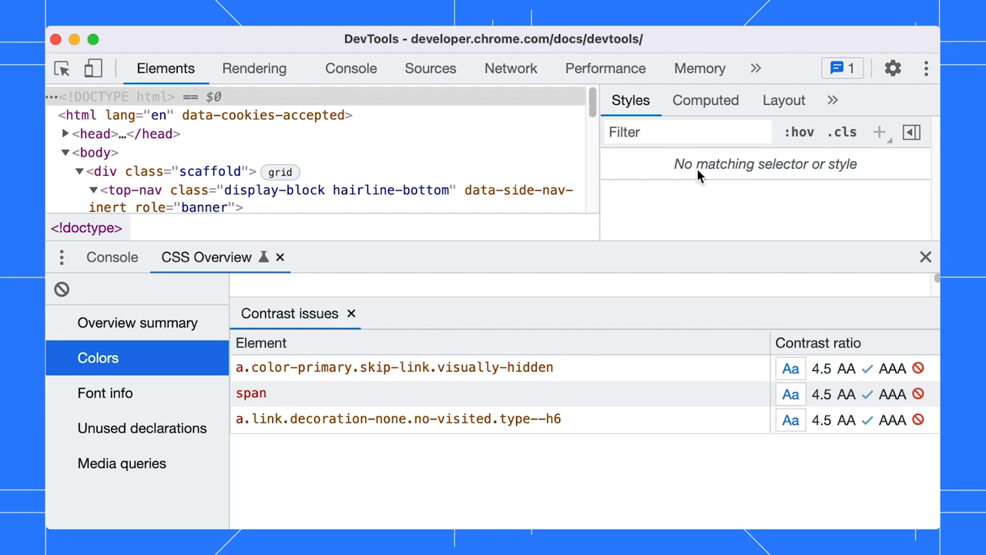
left_click(394, 366)
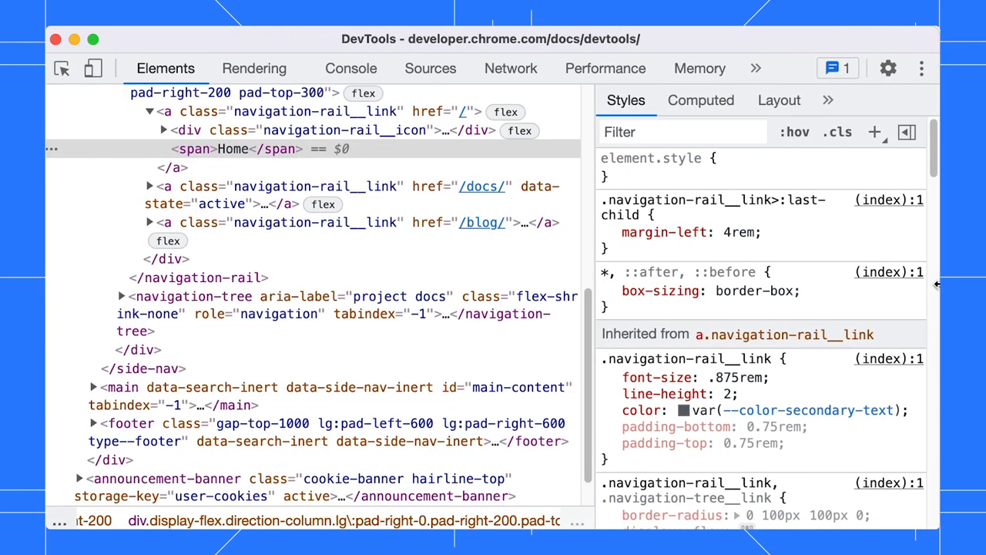
Step: Set Panel layout to vertical in Settings and go to the Experiments page
left_click(887, 68)
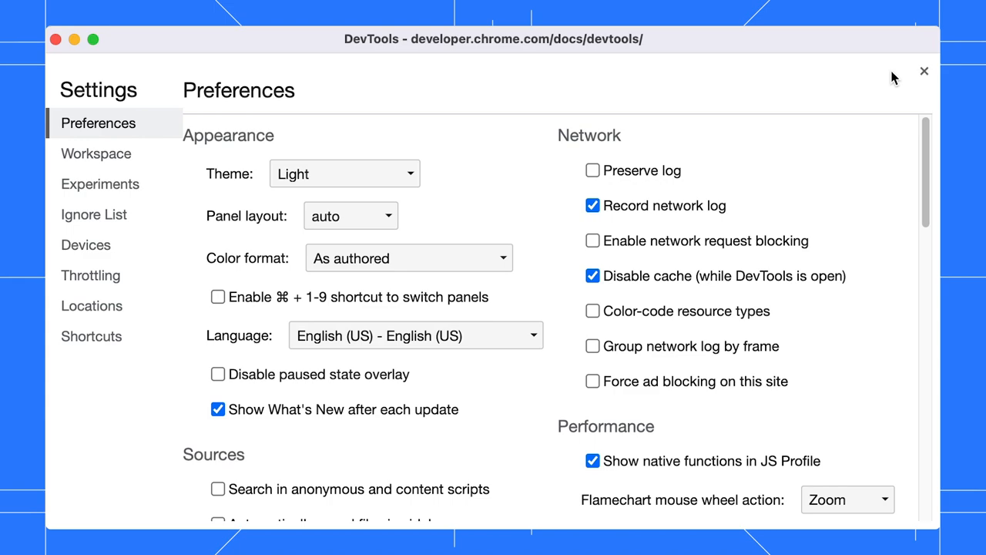
left_click(349, 215)
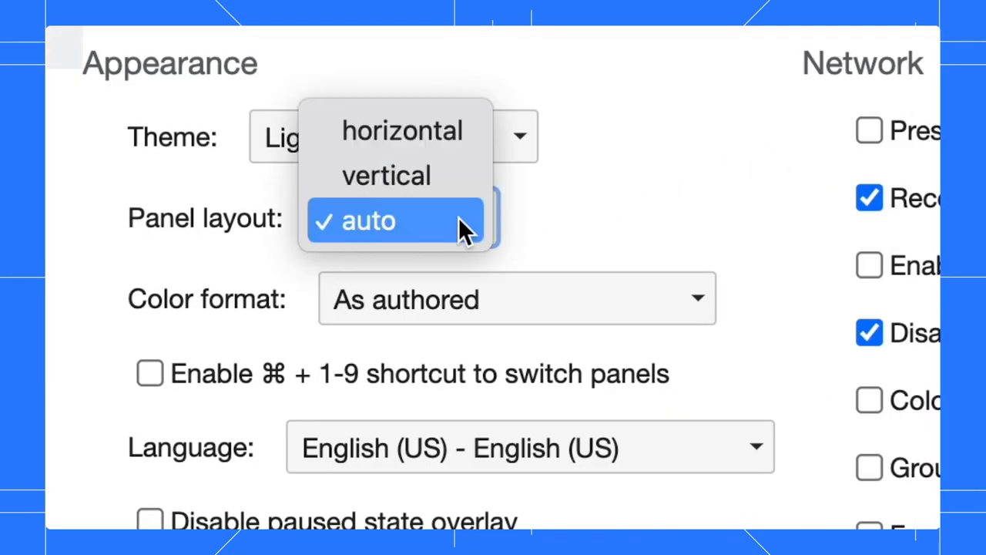
left_click(385, 175)
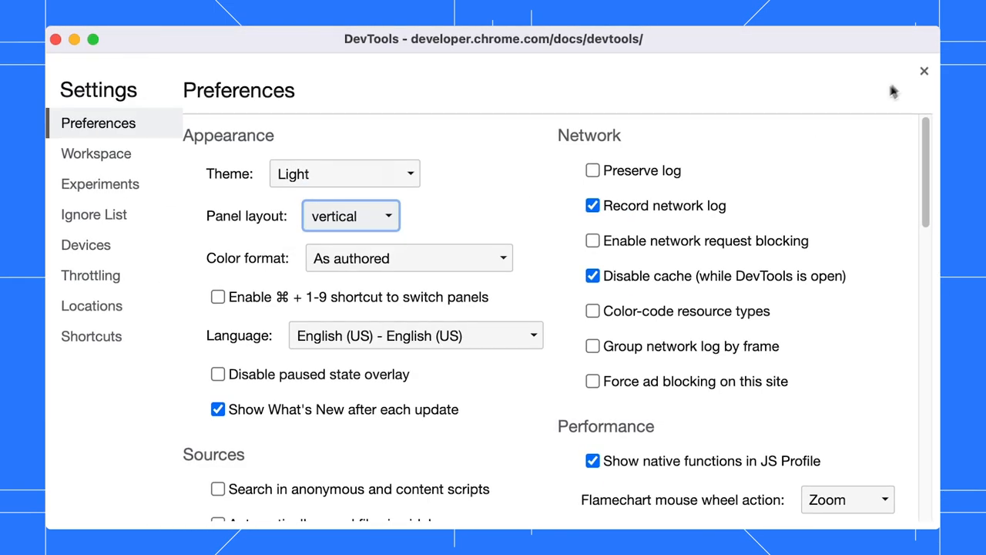
left_click(924, 71)
type("s")
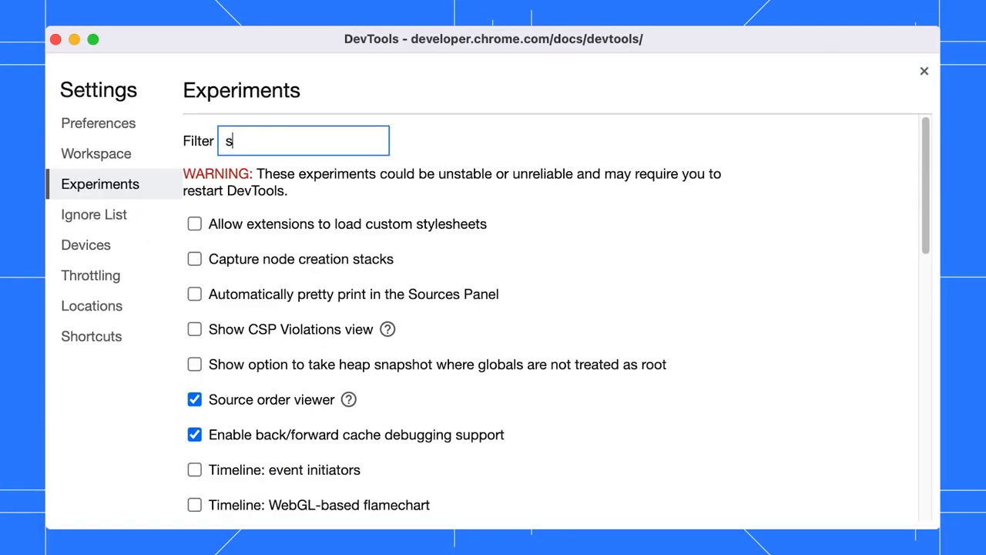
Step: Enable the keyboard shortcut editor experiment via 'short' filter and edit the Start recording events shortcut
type("hort")
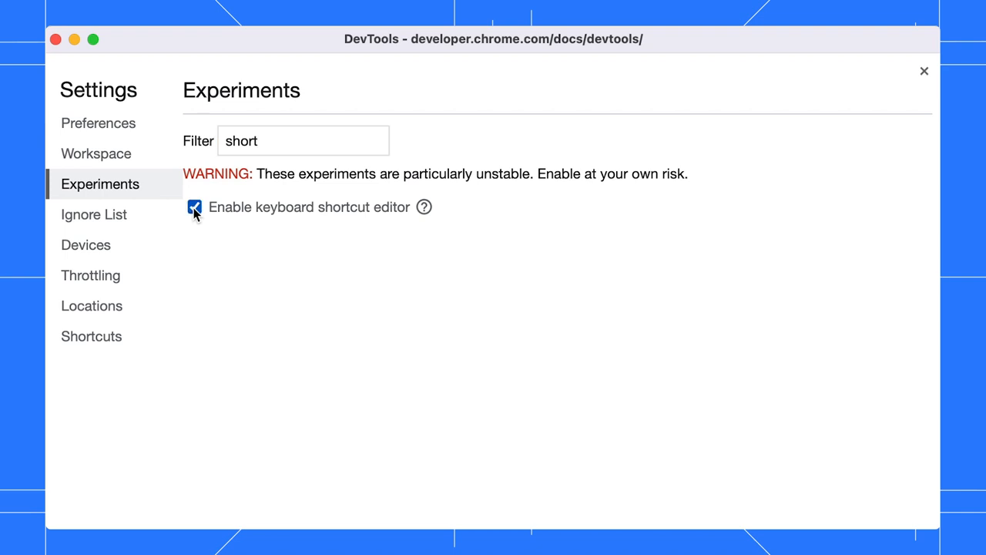
left_click(924, 71)
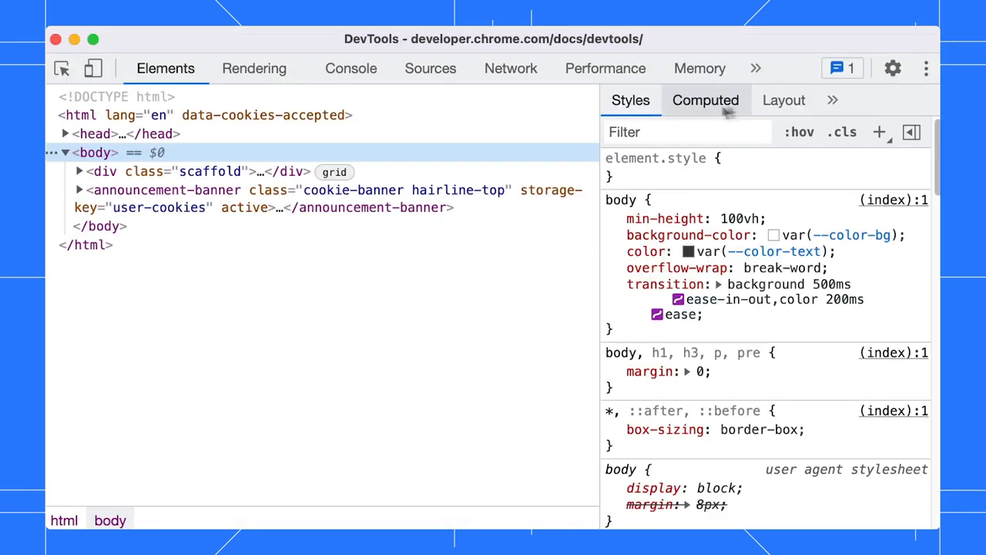
left_click(892, 68)
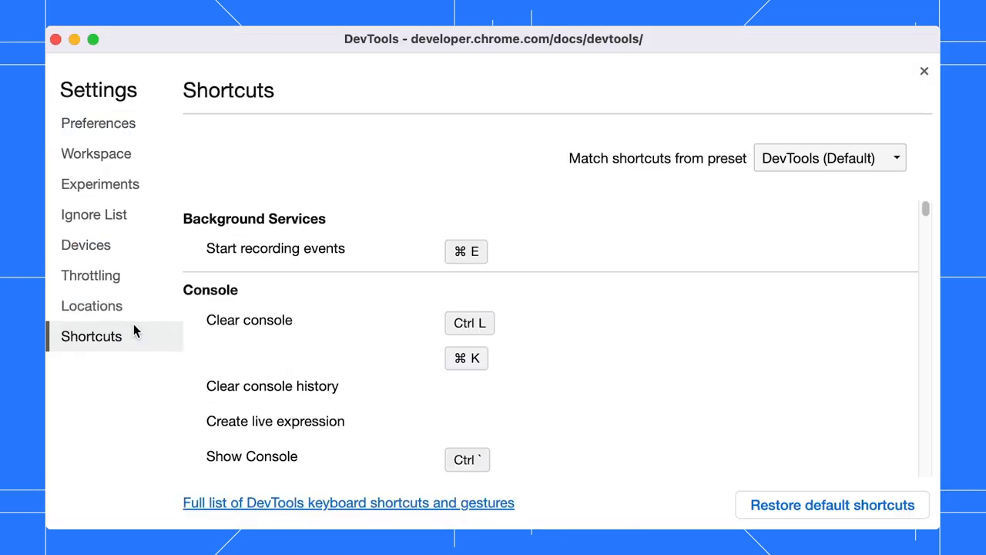
left_click(465, 251)
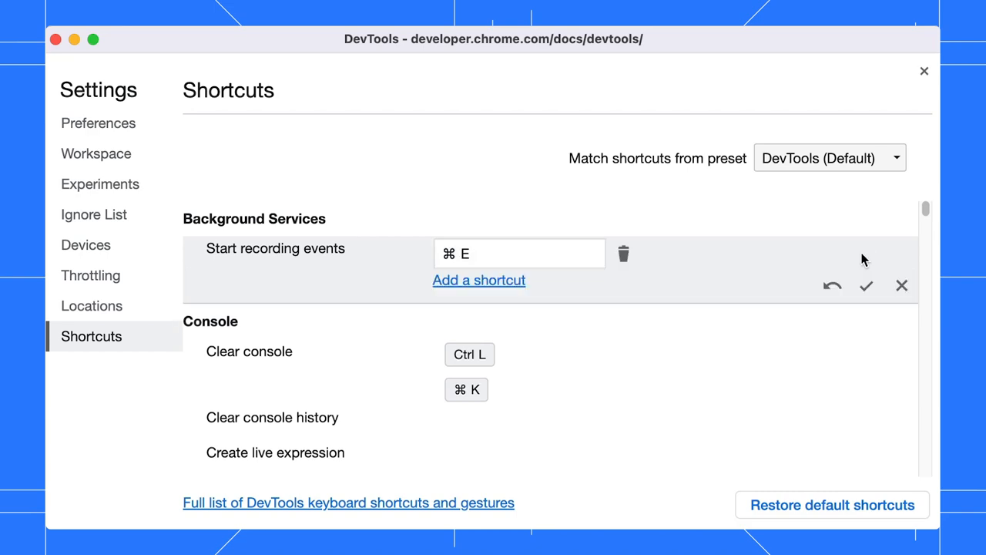